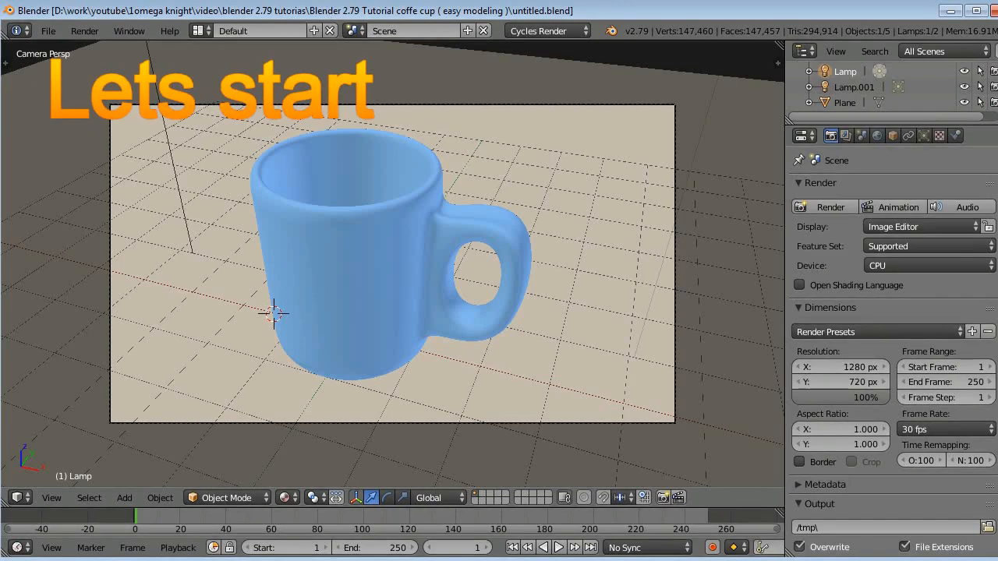
pyautogui.moveTo(327, 17)
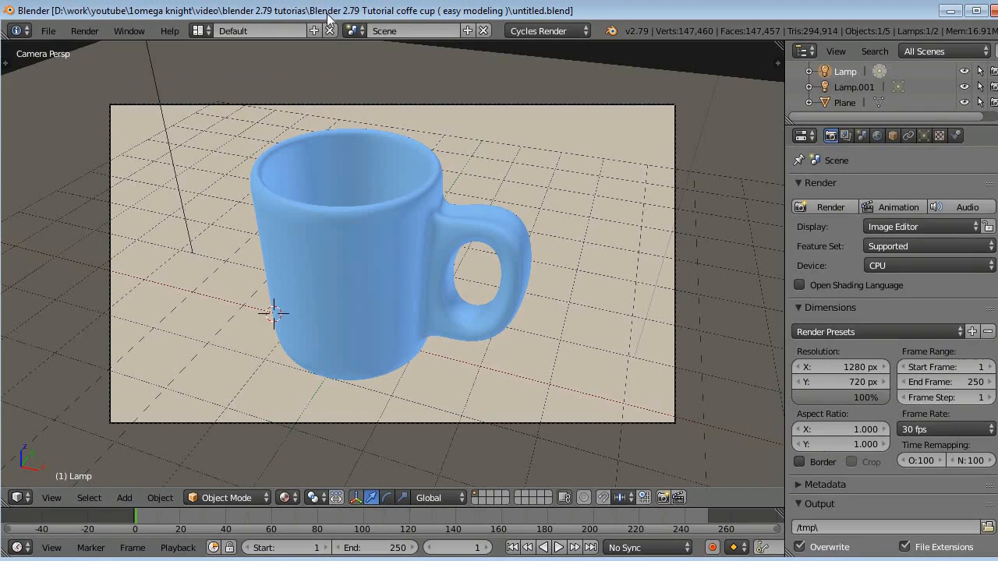
# Set the top-left area of the split layout to Rendered viewport shading for a live preview.
pyautogui.click(340, 245)
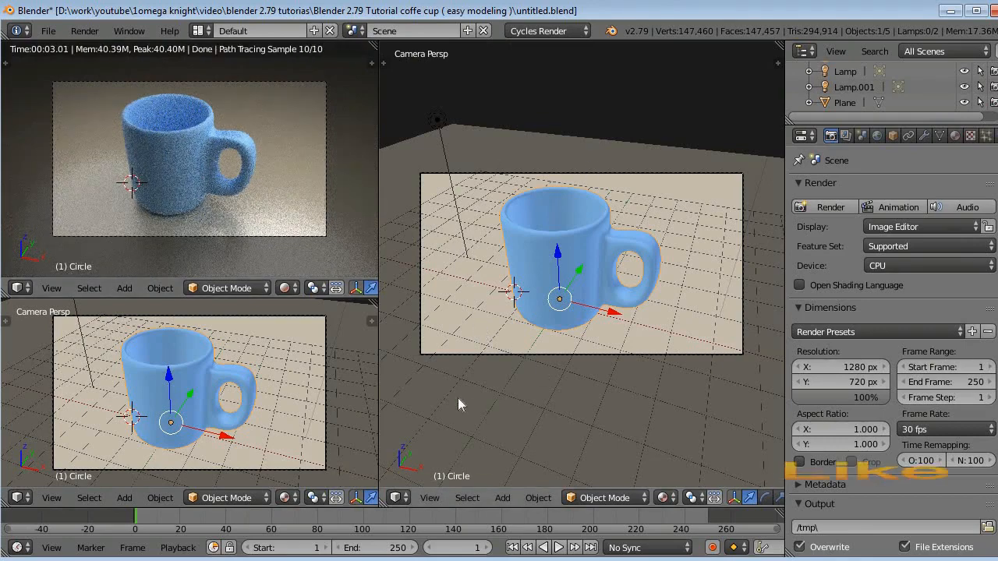
# Switch the right area to the Node Editor showing the mug material's Principled BSDF.
pyautogui.click(396, 497)
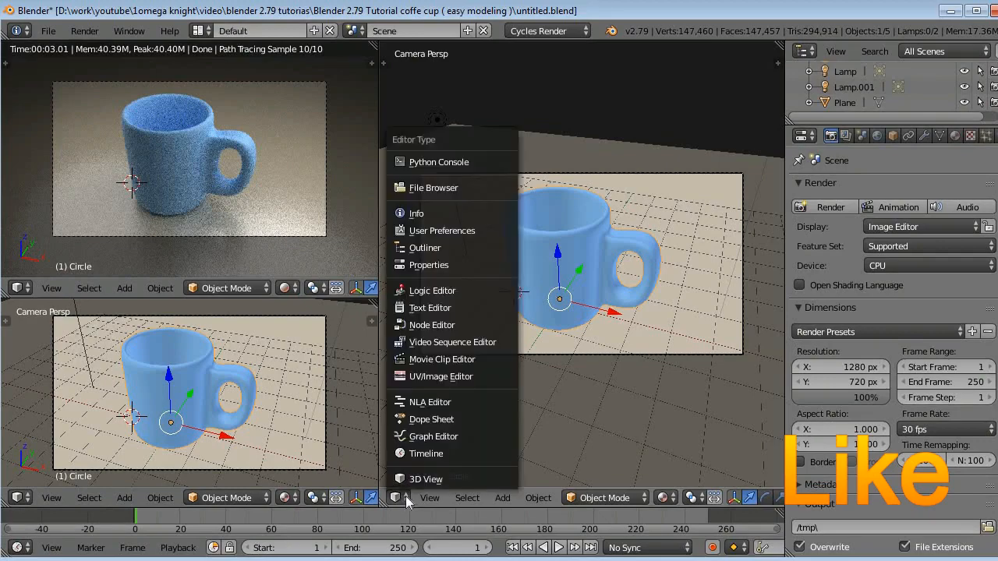
pyautogui.click(430, 326)
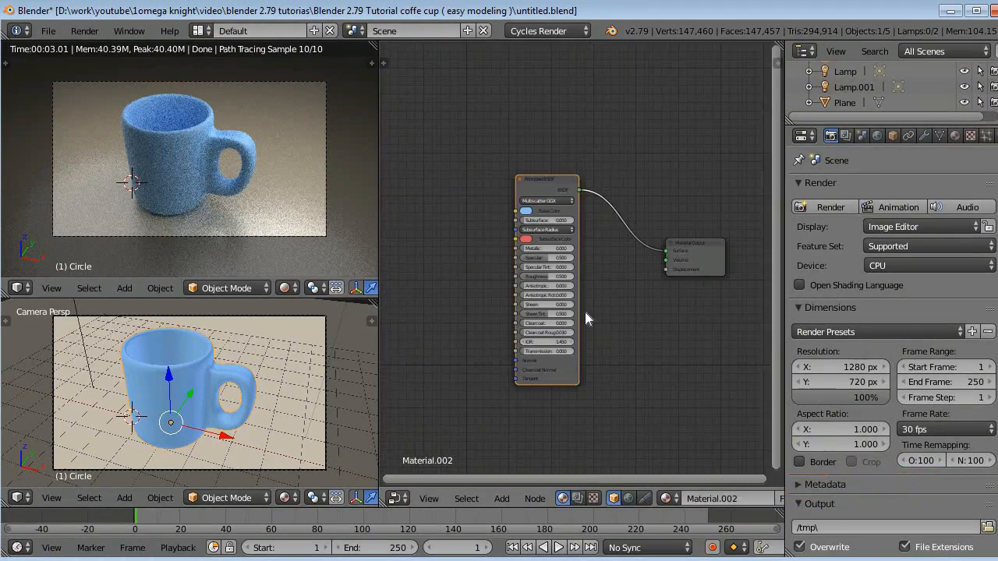
pyautogui.moveTo(449, 320)
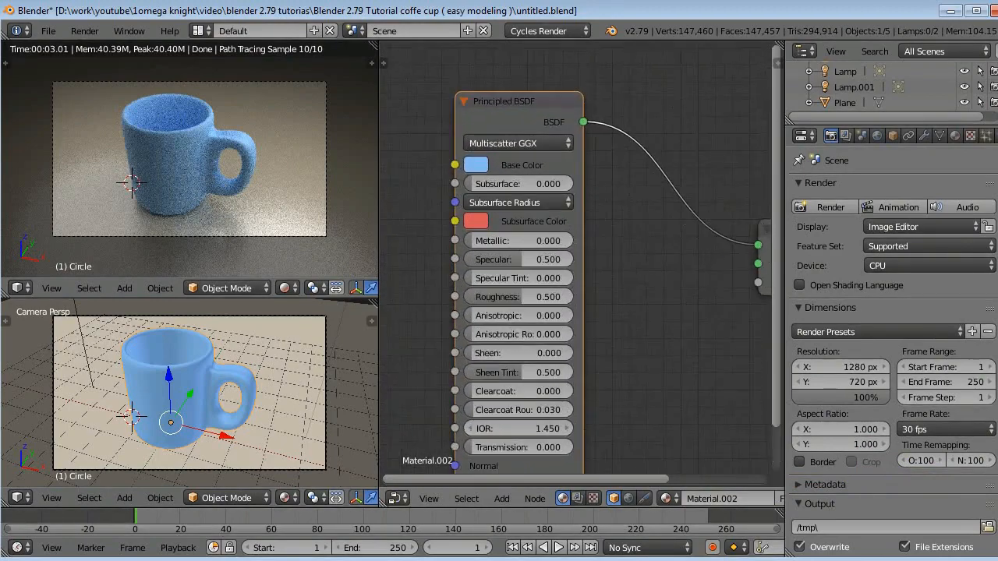
pyautogui.moveTo(685, 380)
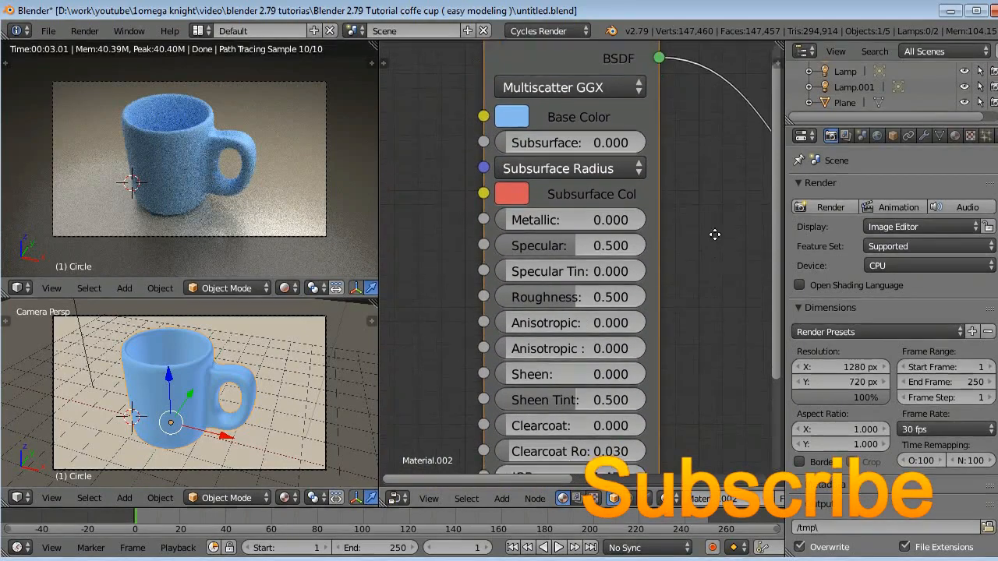
# Scroll the node view while setting the Principled BSDF to Transmission 1.000 and Roughness 0.000.
pyautogui.scroll(-3)
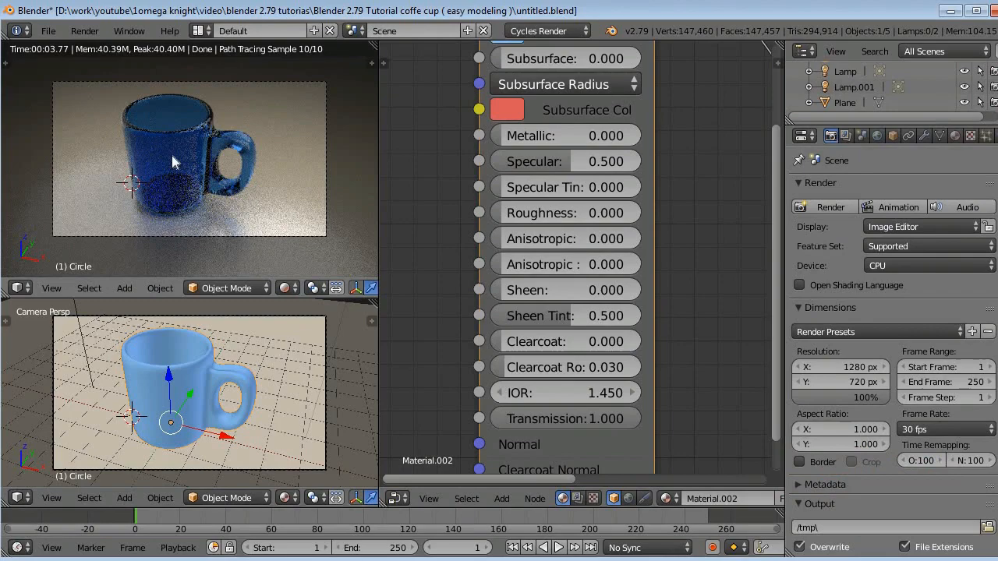
pyautogui.moveTo(159, 150)
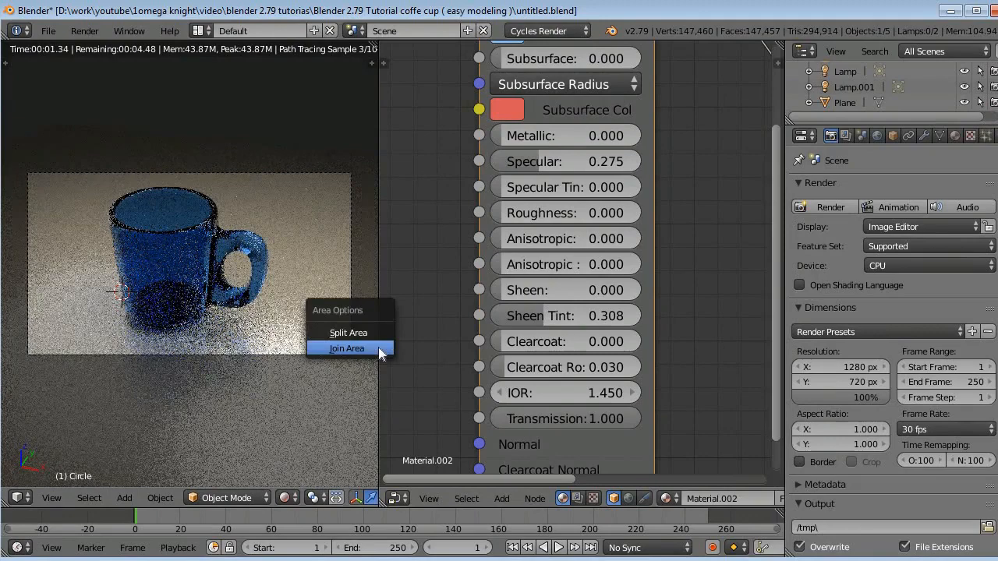
# Join the split areas back into a single full-window view of the rendered glass mug.
pyautogui.click(346, 347)
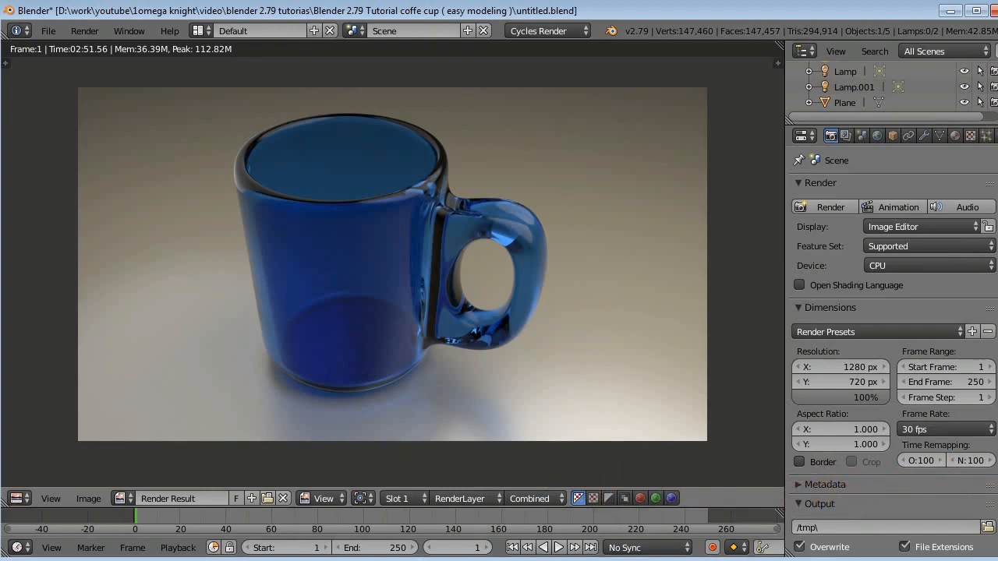
pyautogui.moveTo(564, 200)
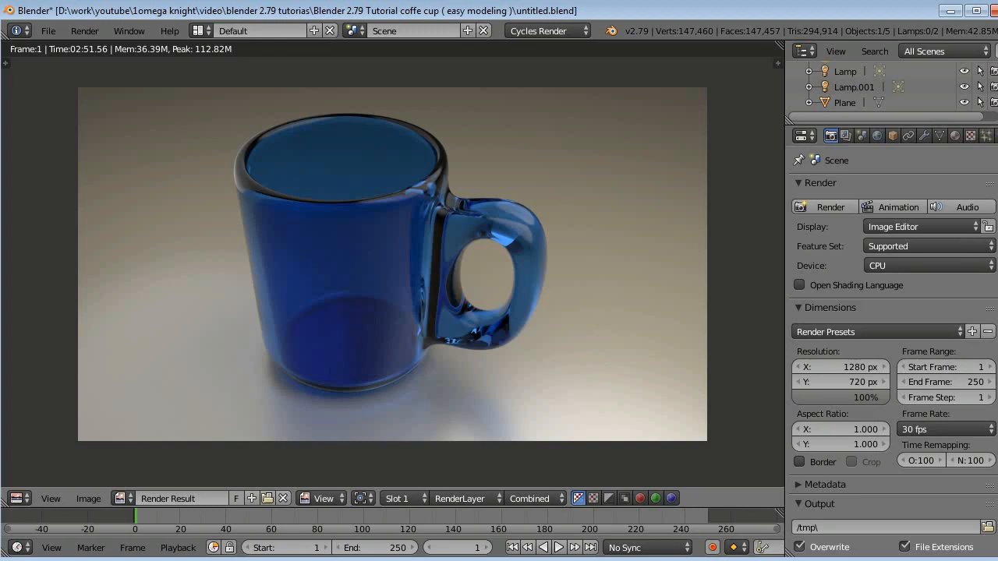
pyautogui.moveTo(566, 199)
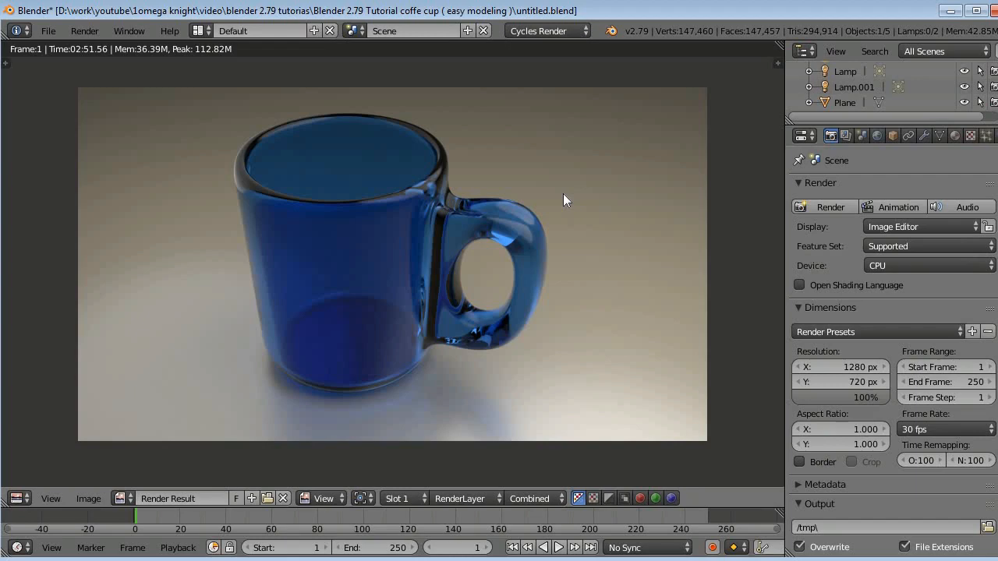